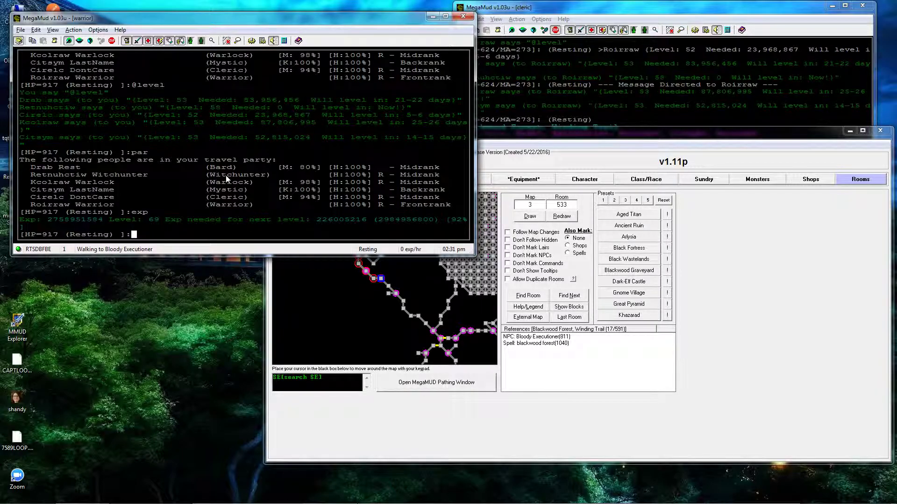
# Step: Select Bloody Executioner in MMUD Explorer's Monsters tab and rerun its damage-per-round estimate
pyautogui.click(756, 178)
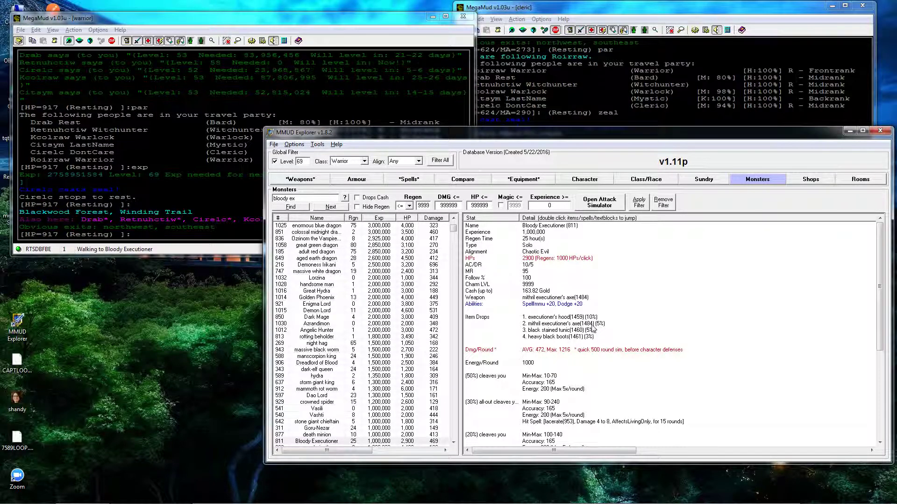
pyautogui.click(560, 304)
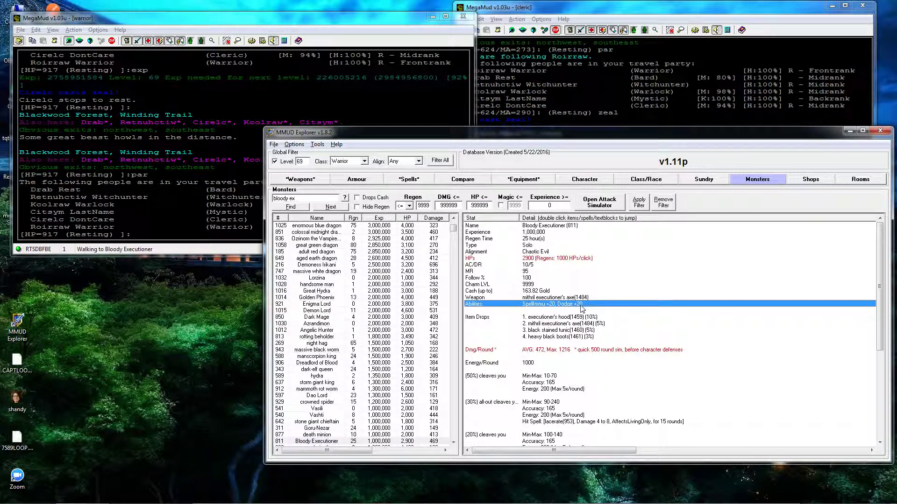
pyautogui.moveTo(571, 370)
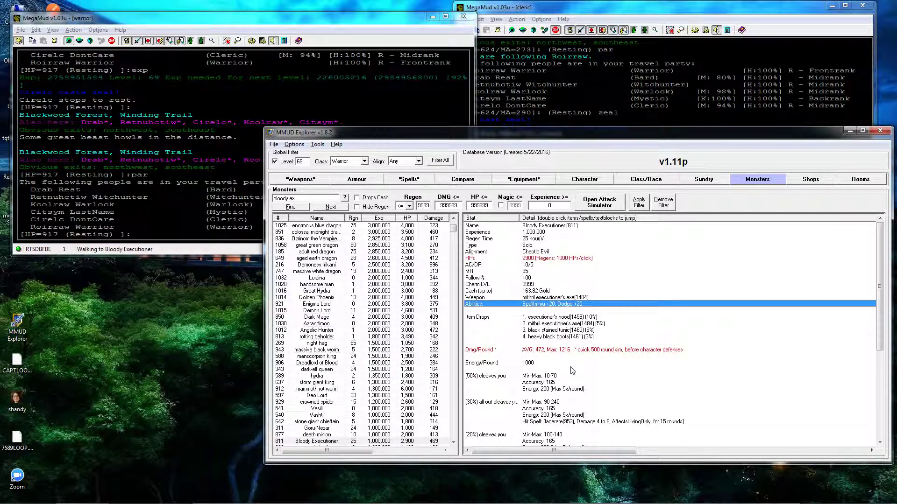
pyautogui.click(316, 440)
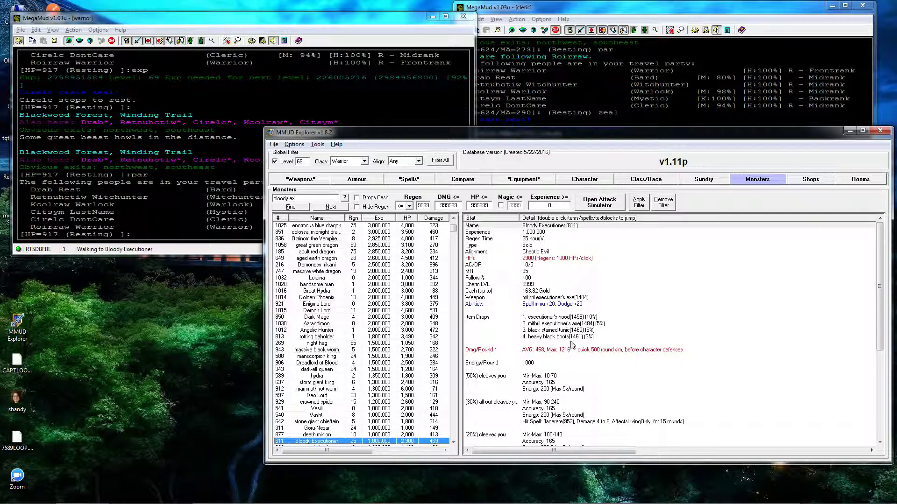
pyautogui.click(549, 336)
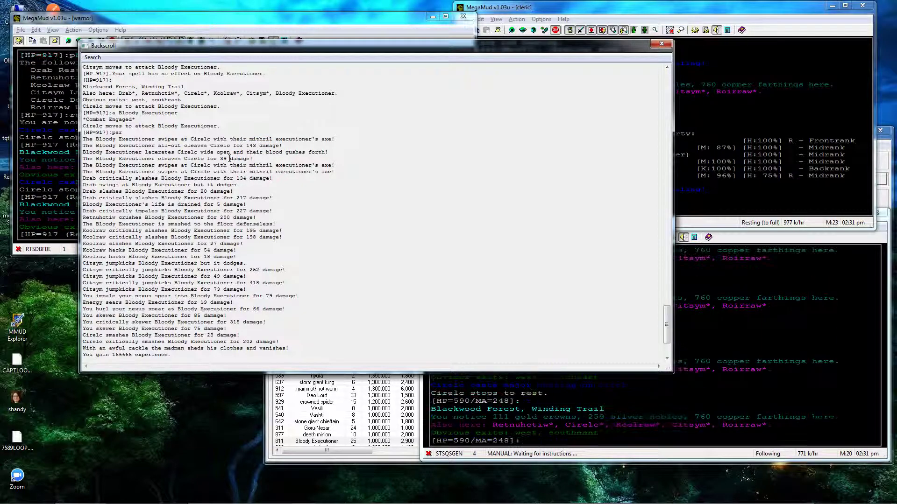
# Step: Select text in the Bloody Executioner fight log ending with 166,666 experience gained
pyautogui.doubleClick(309, 151)
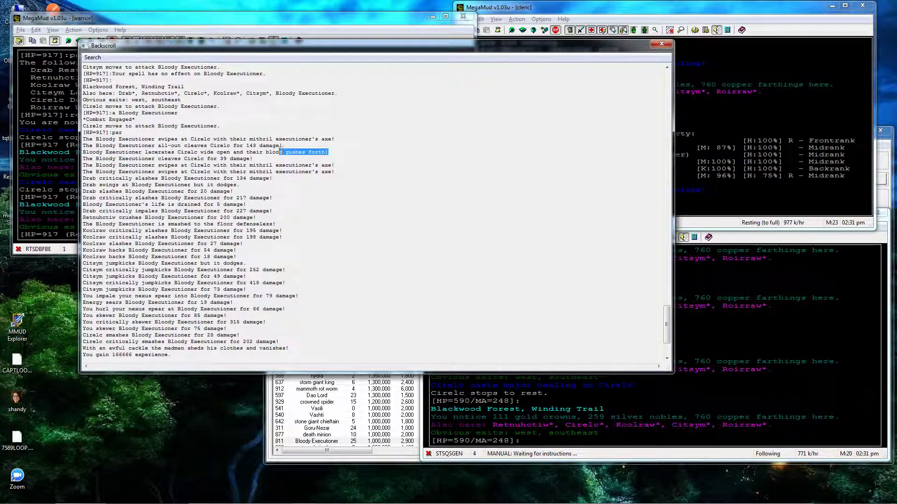